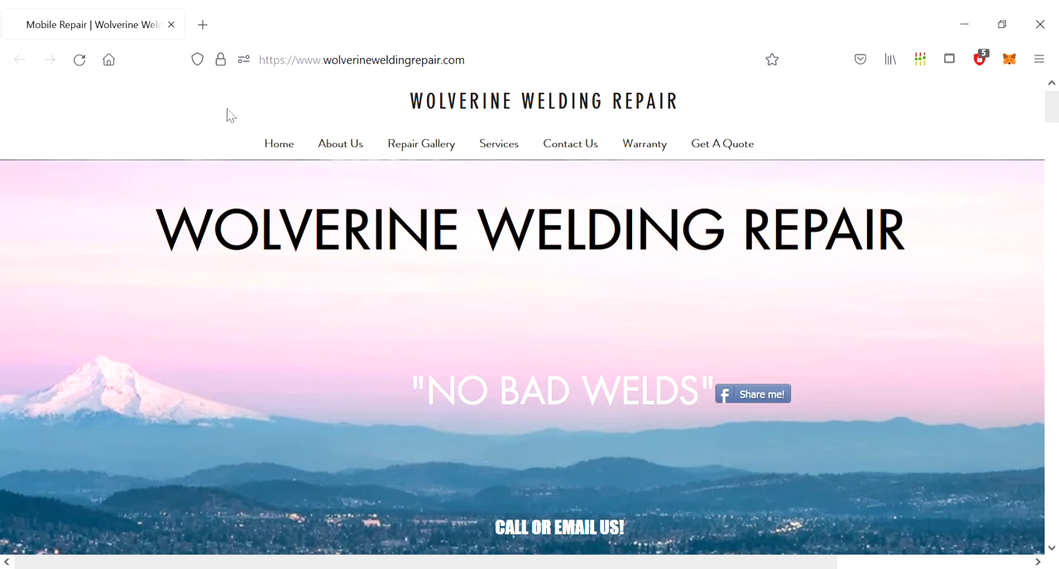
pyautogui.moveTo(536, 63)
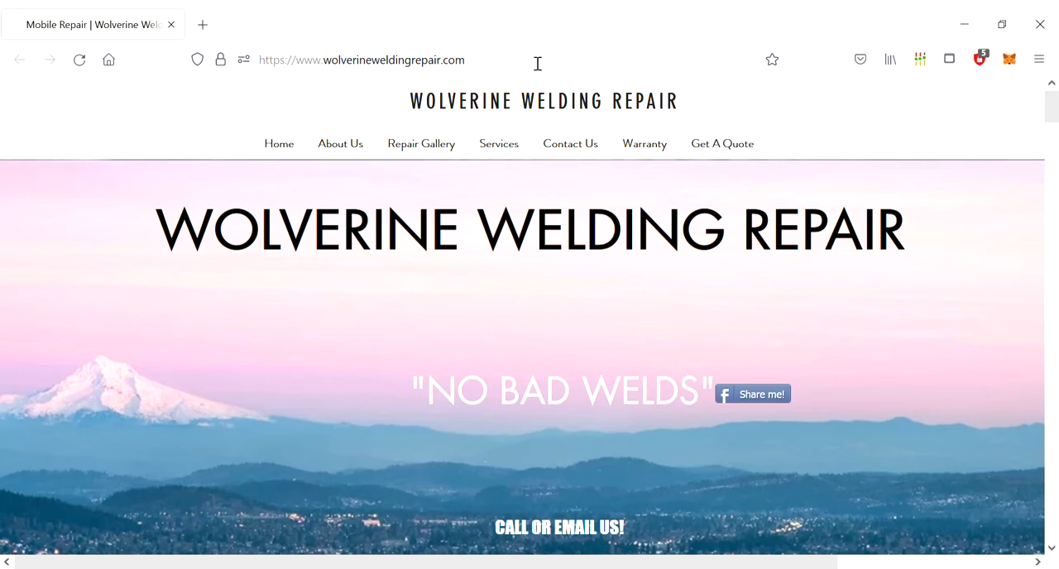
# - Select the welding site's address in the Firefox address bar for replacement
pyautogui.click(361, 60)
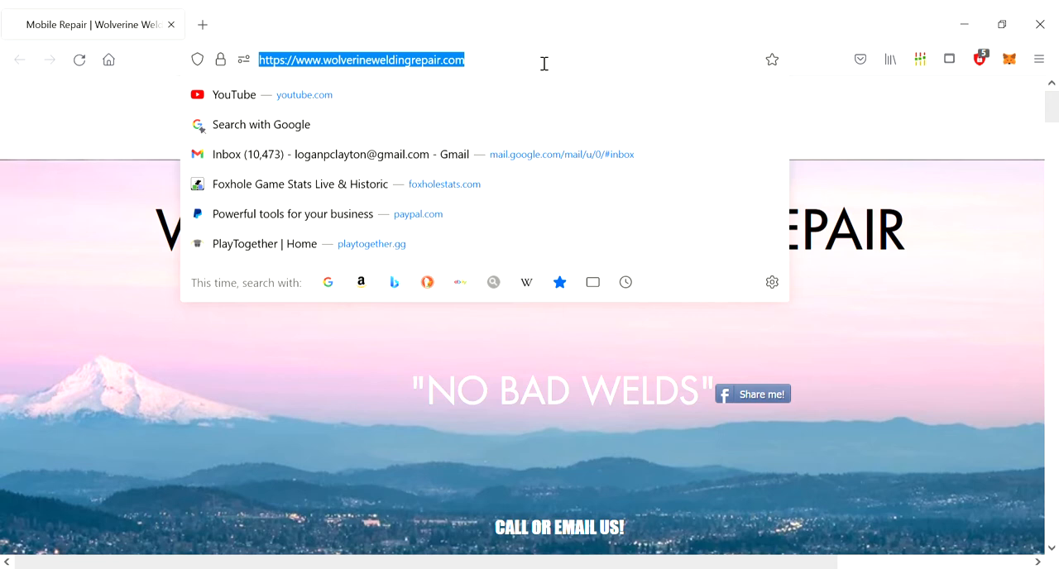
# - Go to nexusmods.com/skyrimspecialedition/mods/57618?tab=files to load the downgrade patcher page
pyautogui.write('https://www.nexusmods.com/skyrimspecialedition/mods/57618?tab=files')
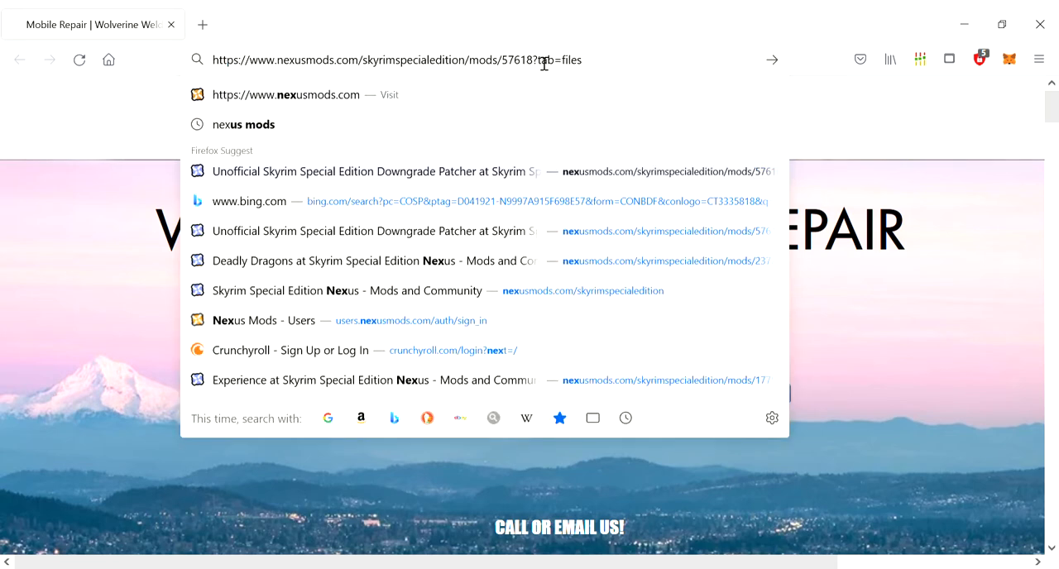
pyautogui.press('Return')
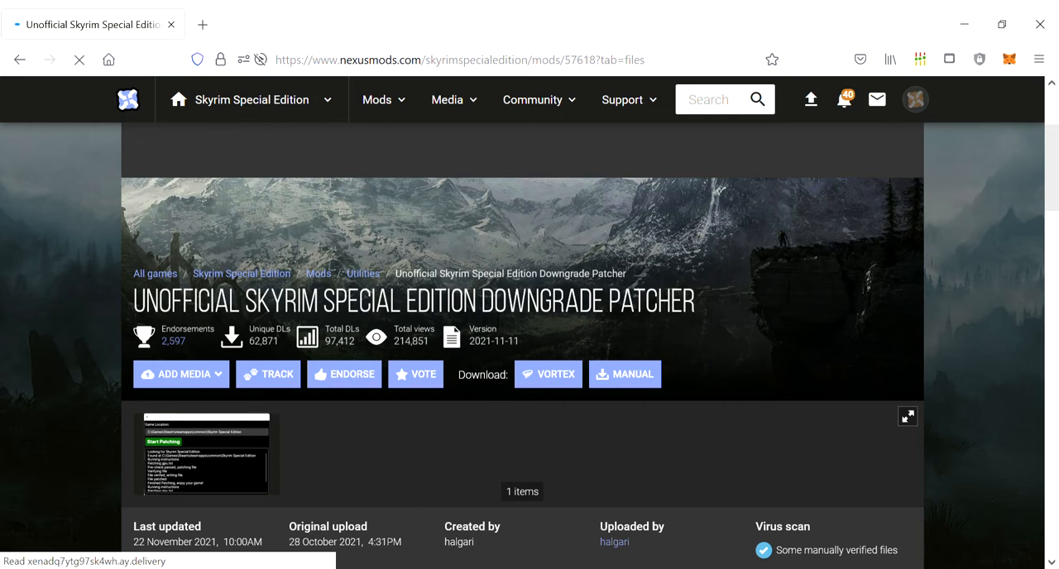
# - Bring up the patcher's Main Files list showing BestOfBothWorldsPatcher.exe and the 3.0GB Patcher.exe
pyautogui.scroll(-3)
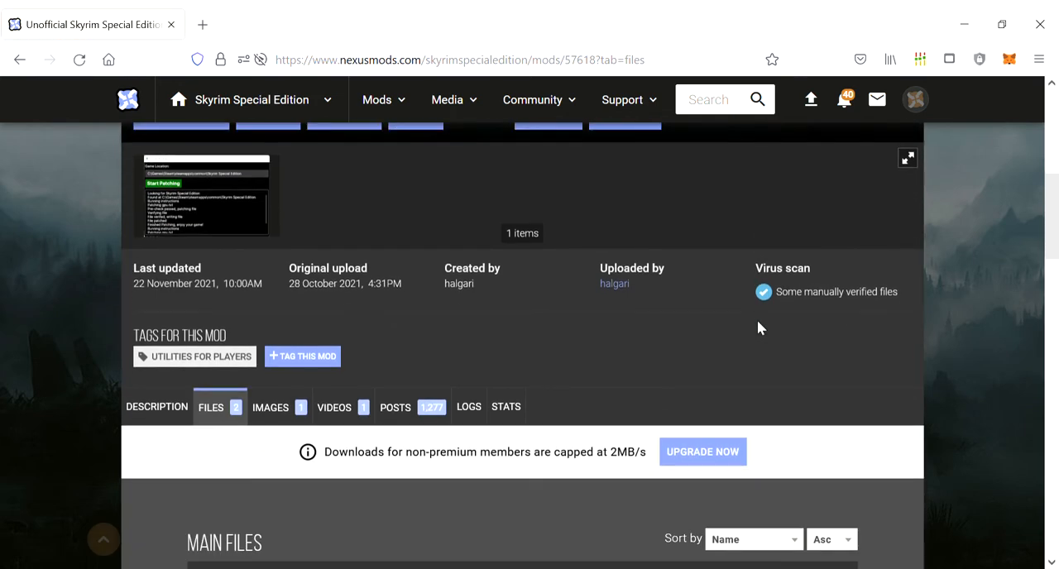
pyautogui.scroll(3)
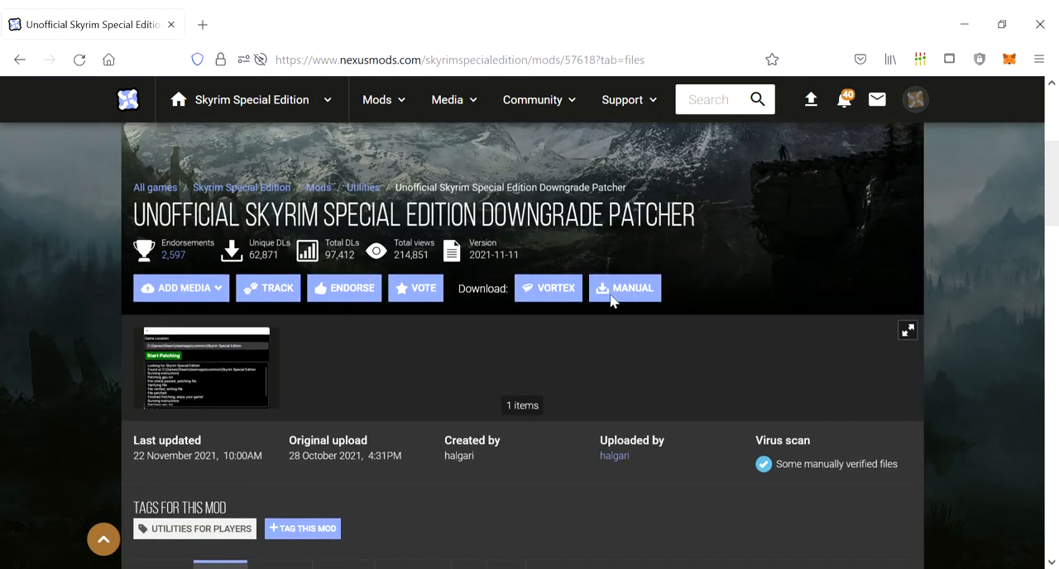
pyautogui.click(632, 288)
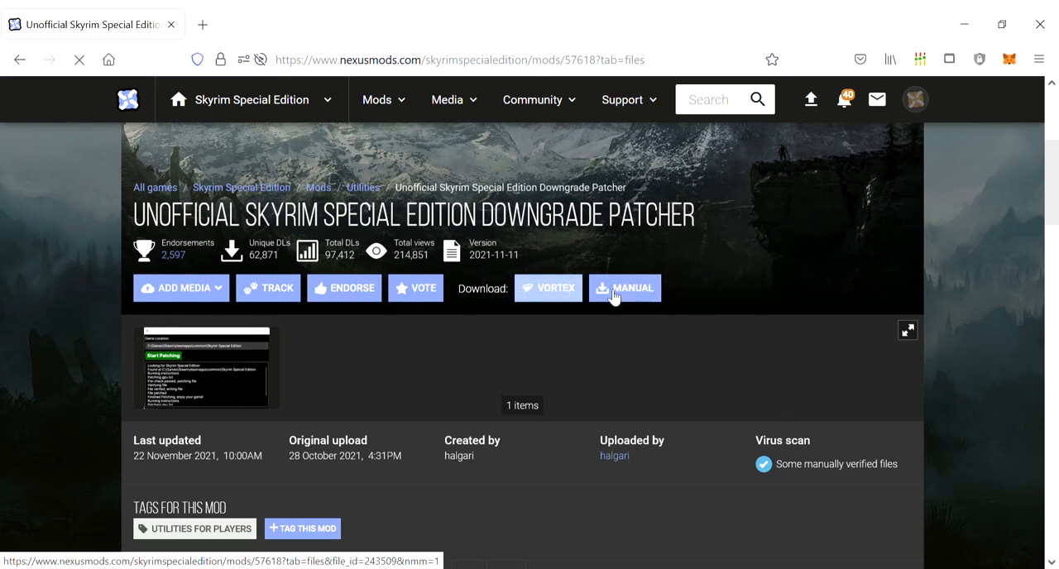
pyautogui.scroll(-3)
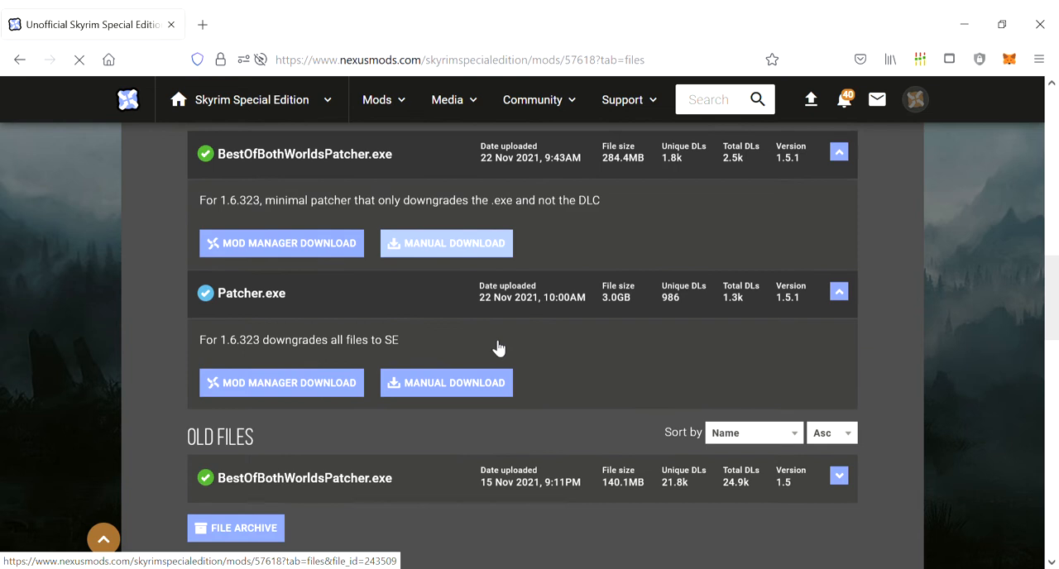
pyautogui.moveTo(282, 298)
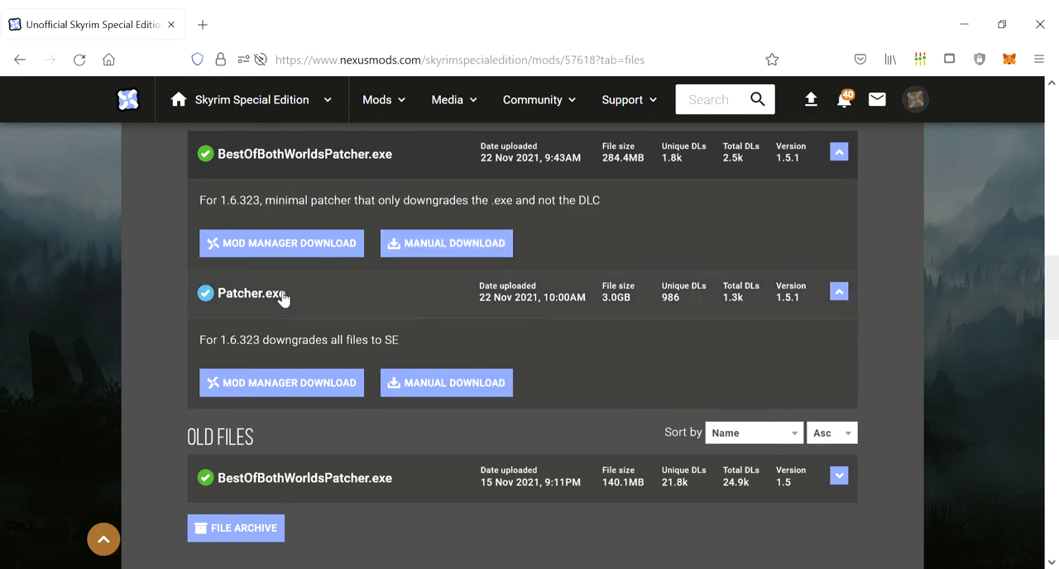
pyautogui.moveTo(626, 308)
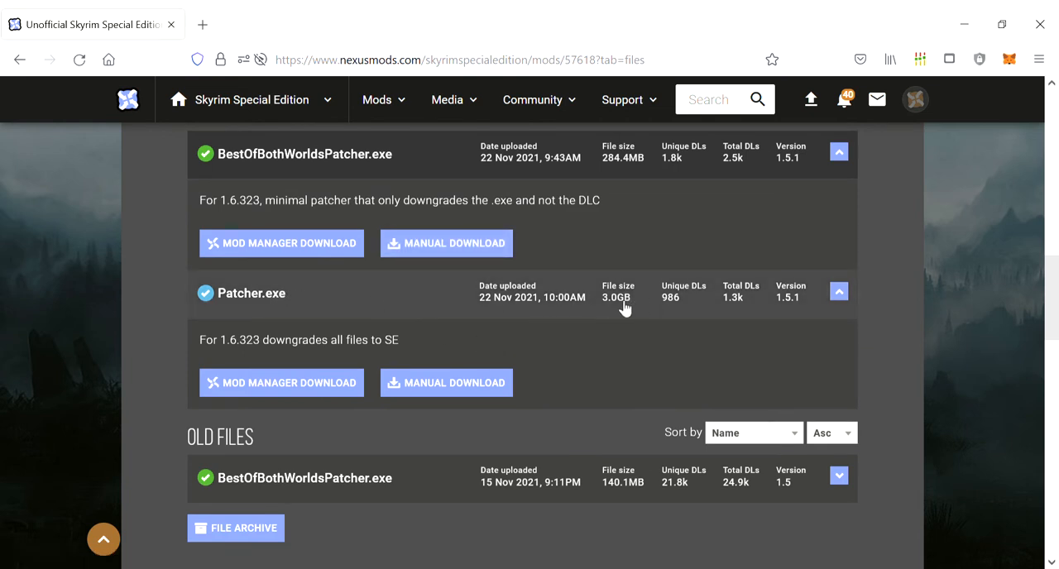
pyautogui.moveTo(513, 384)
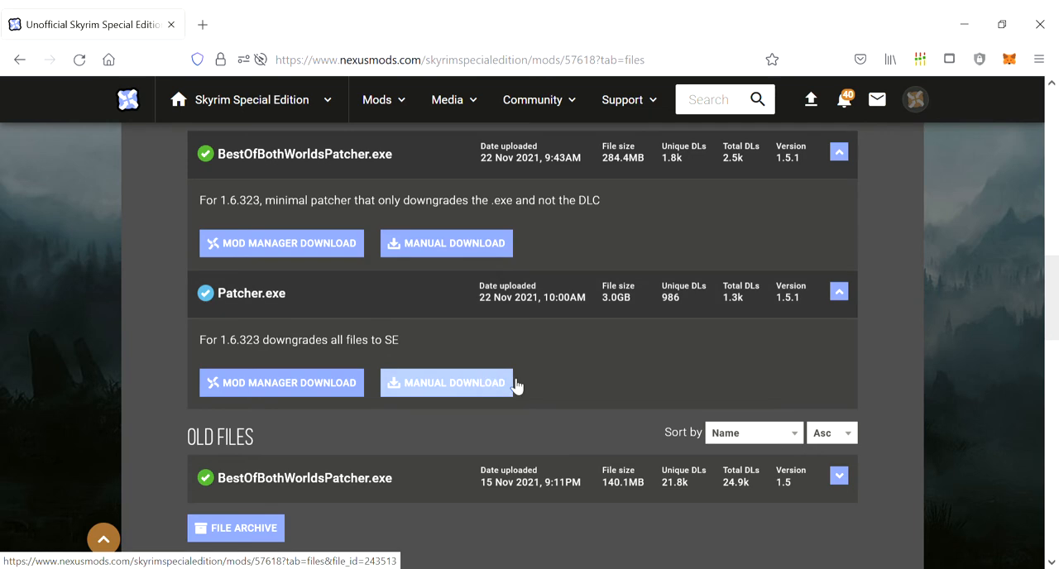
# - Start the manual download of the 3.0GB Patcher.exe, reaching its download countdown page
pyautogui.click(447, 382)
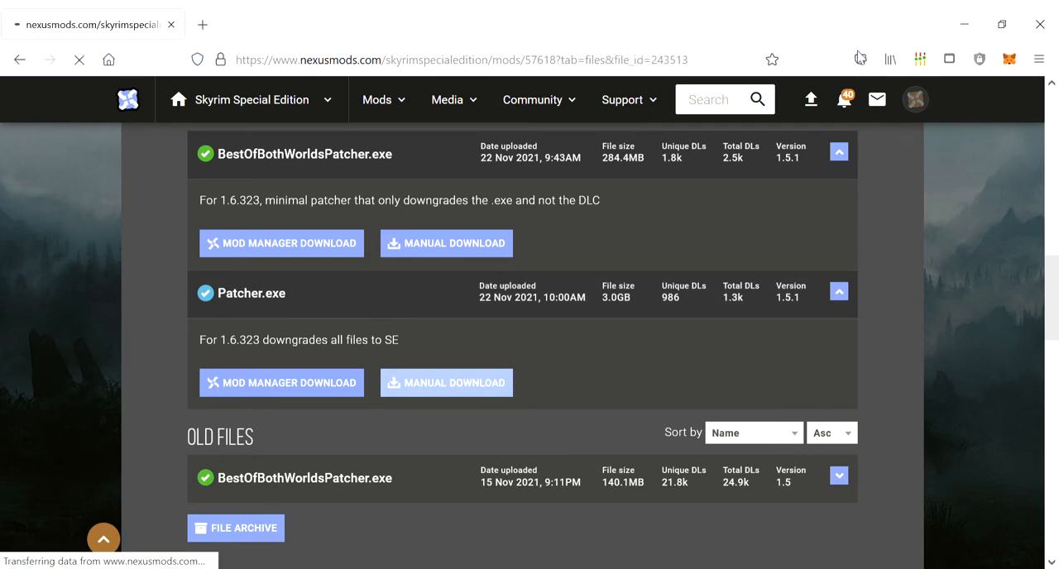
pyautogui.click(447, 382)
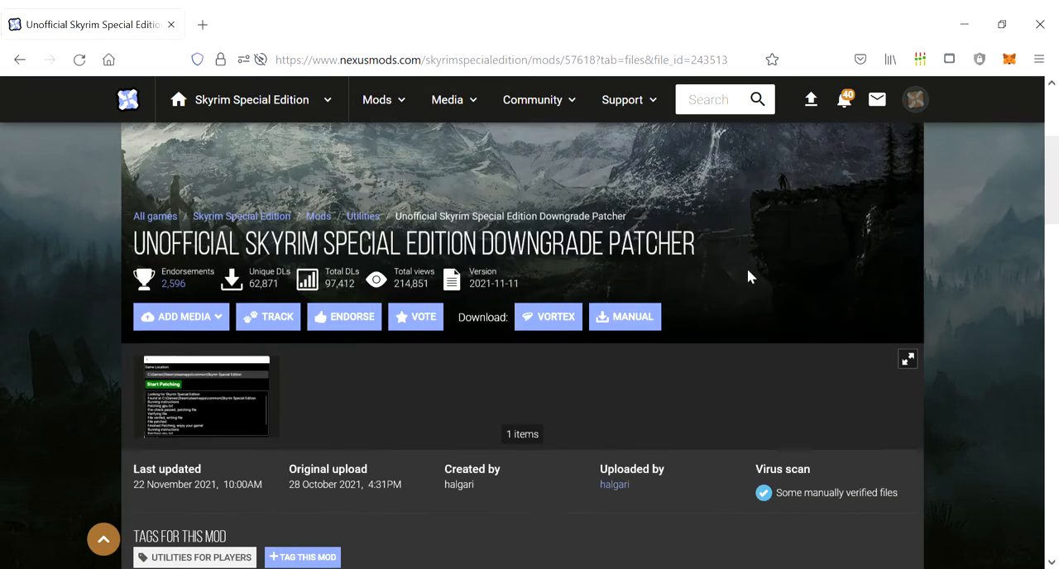
pyautogui.click(625, 316)
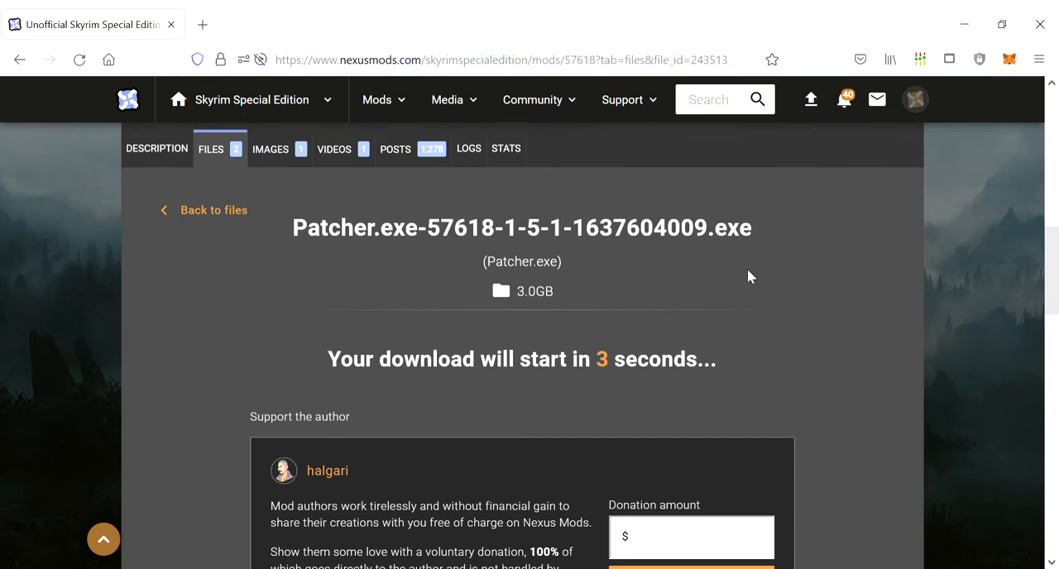
pyautogui.moveTo(895, 79)
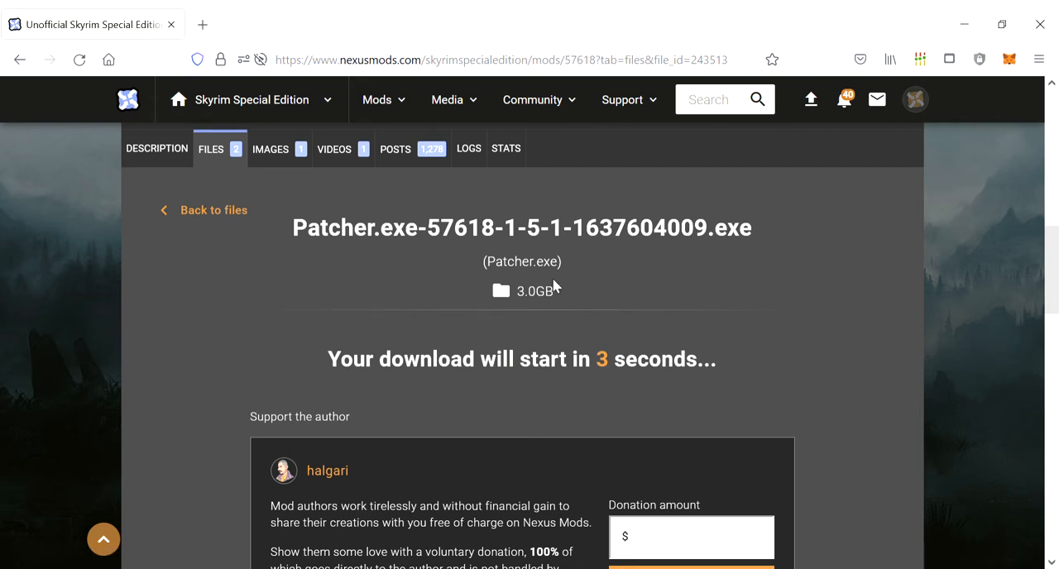
pyautogui.moveTo(554, 285)
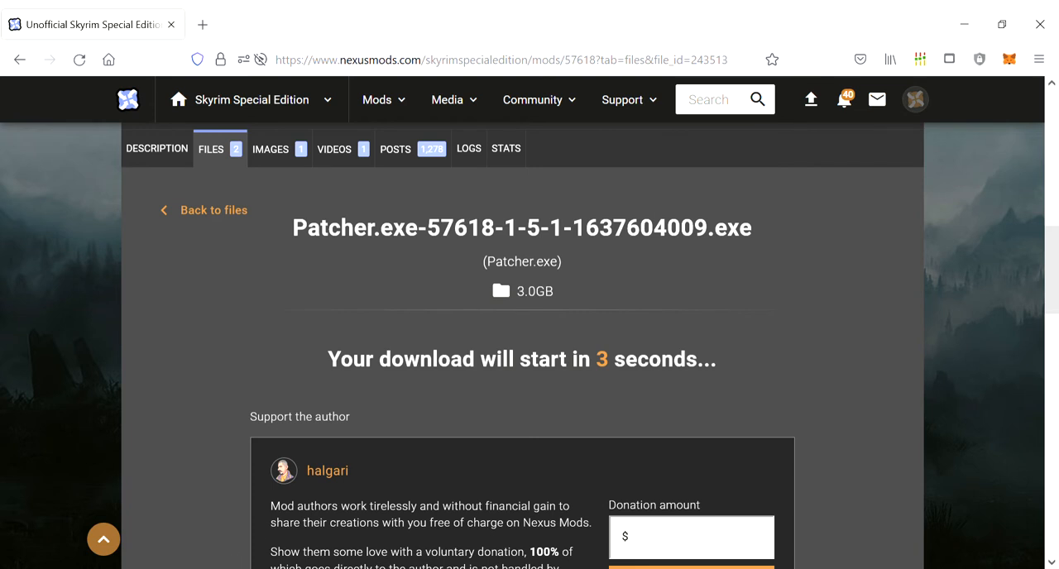
pyautogui.moveTo(96, 346)
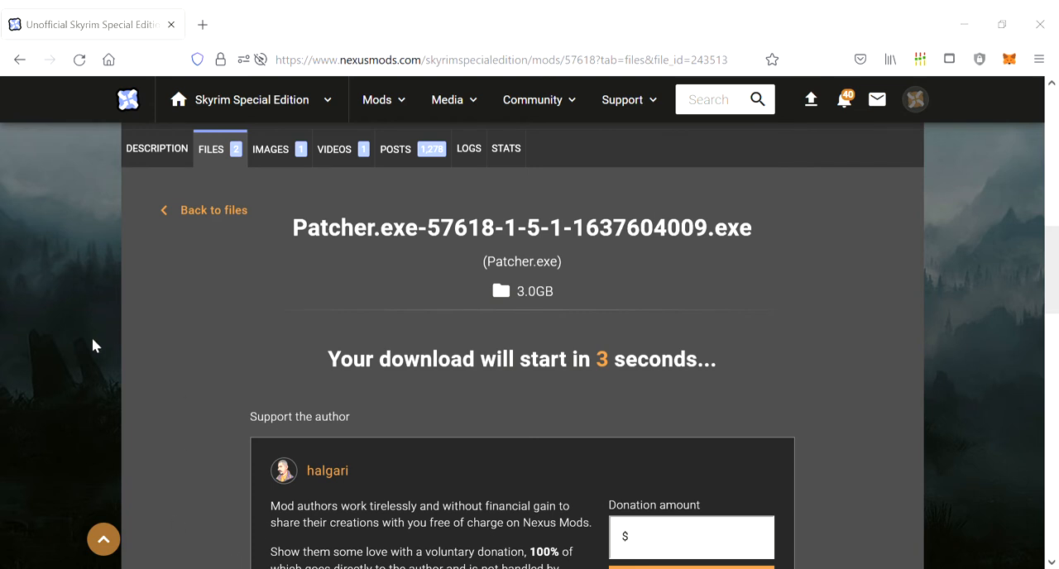
pyautogui.moveTo(83, 282)
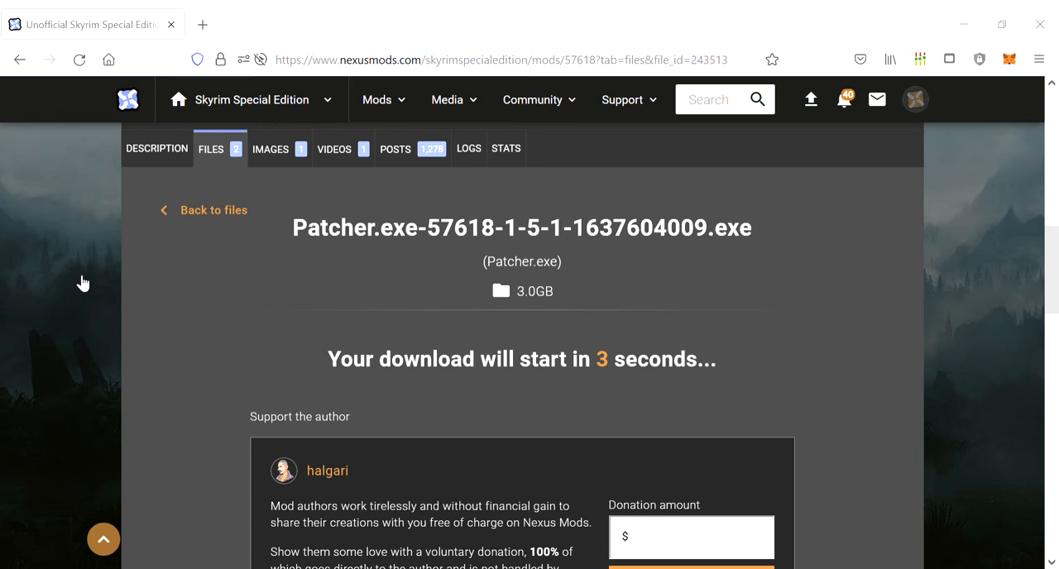
pyautogui.moveTo(242, 193)
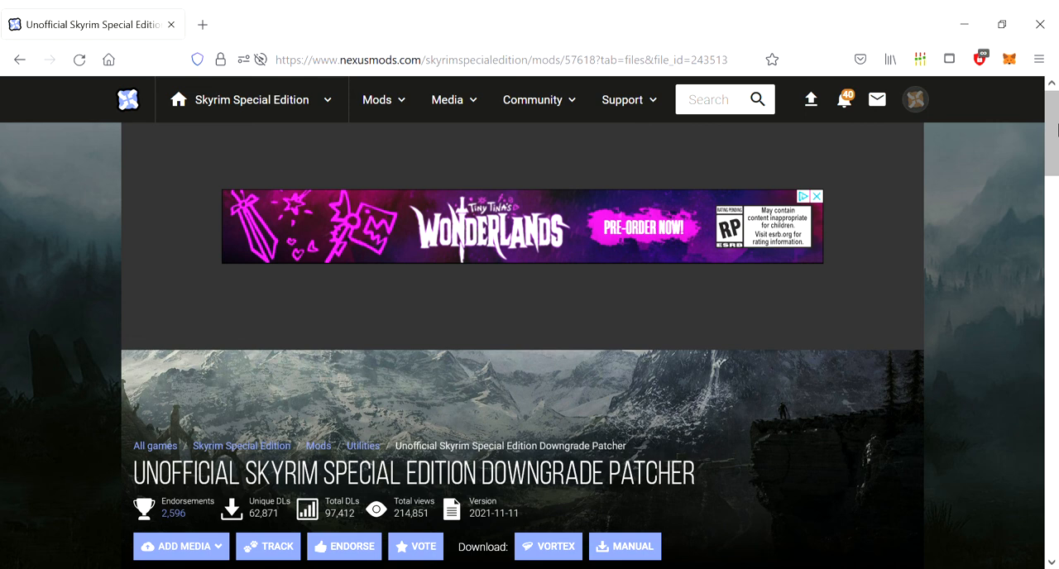
pyautogui.moveTo(963, 129)
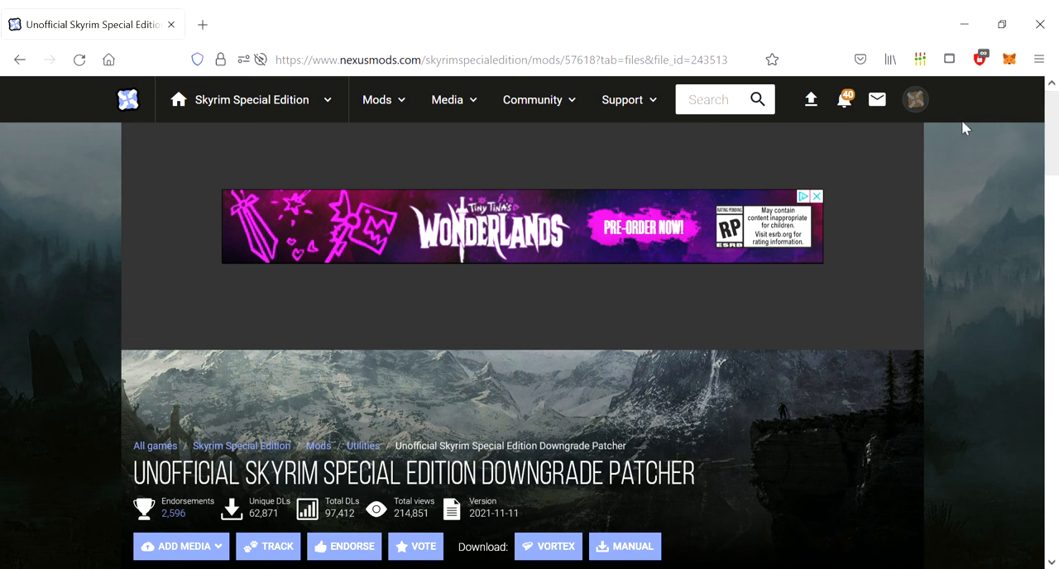
pyautogui.moveTo(985, 111)
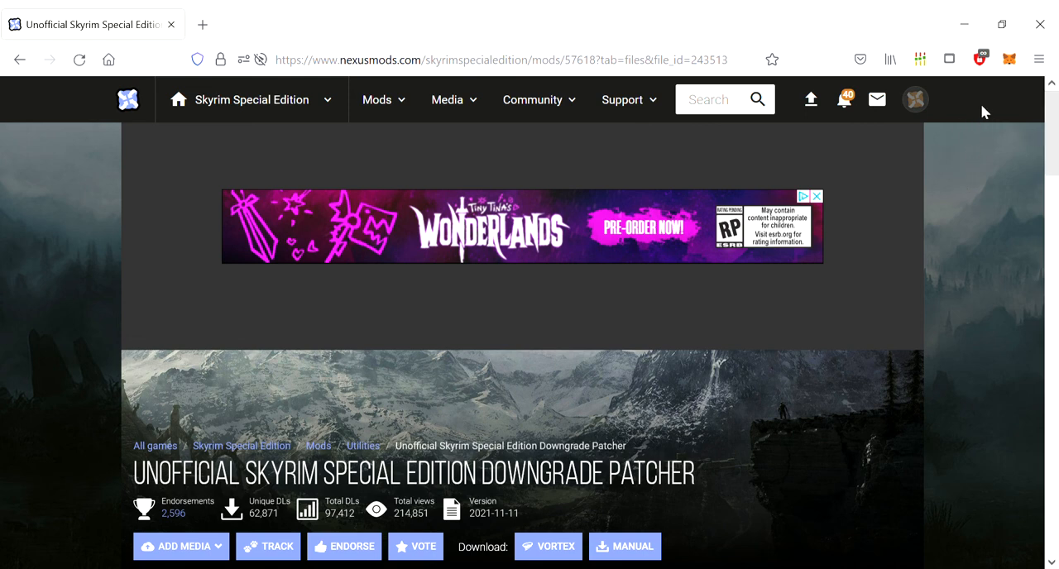